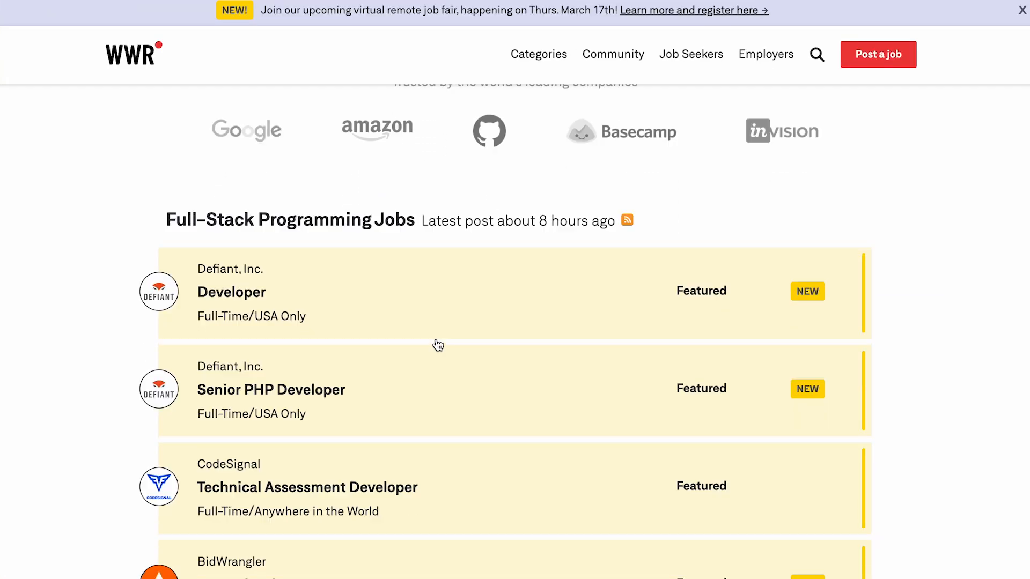
Scroll through the job board listings before moving on to remote.io.
{"action": "scroll", "scroll_direction": "down", "scroll_amount": 3}
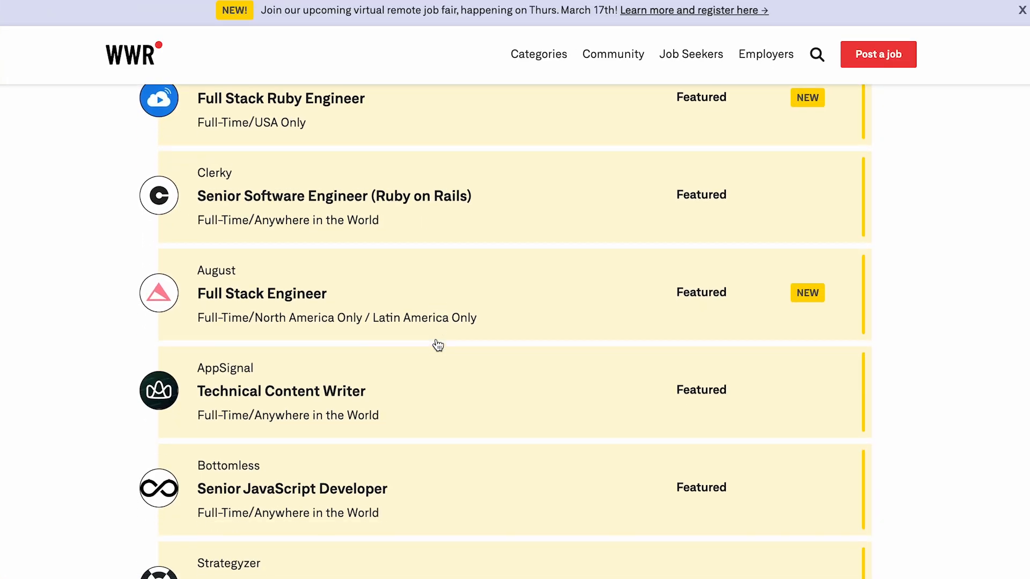
{"action": "scroll", "scroll_direction": "down", "scroll_amount": 3}
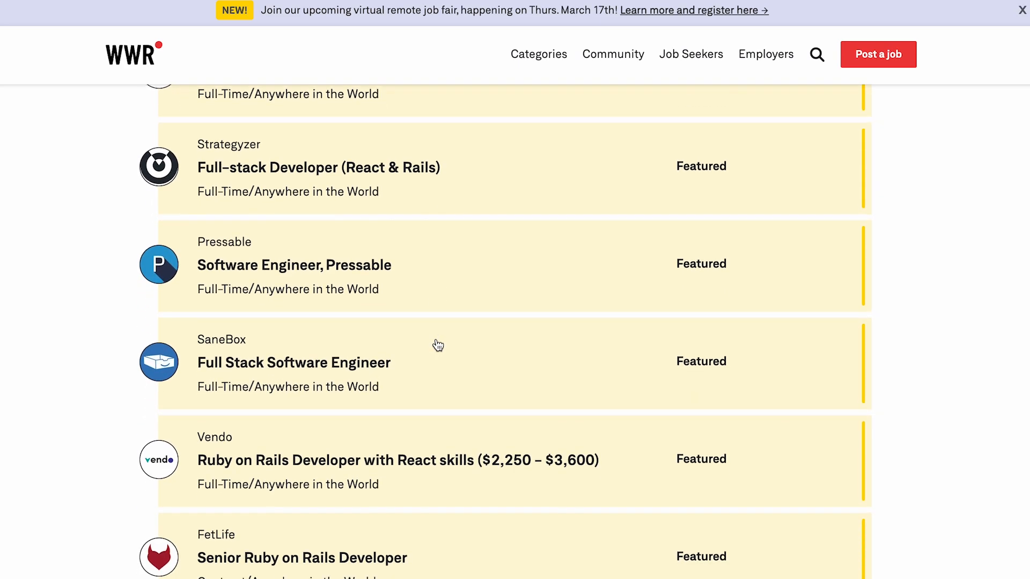
{"action": "scroll", "scroll_direction": "down", "scroll_amount": 3}
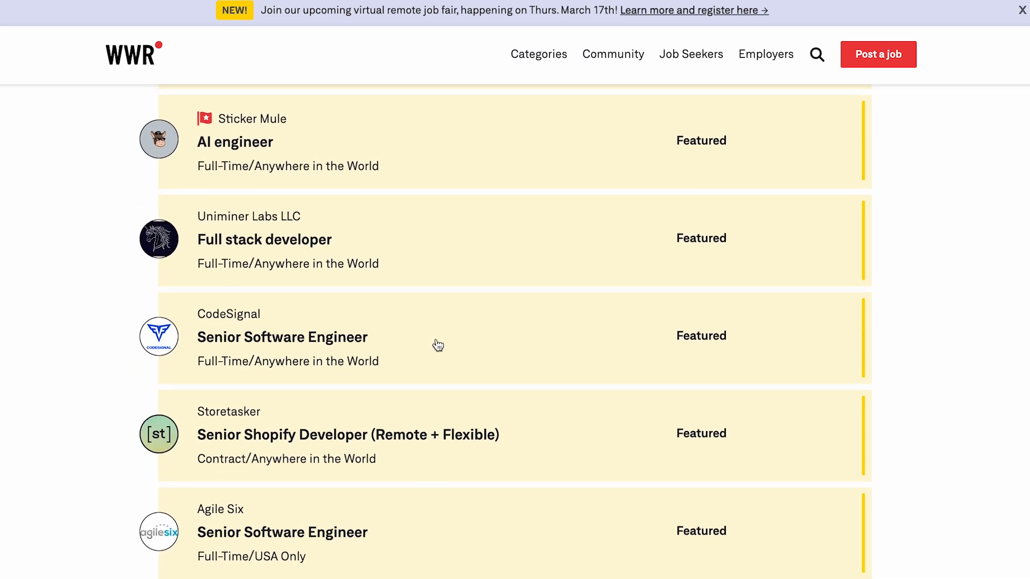
{"action": "left_click", "coordinate": [538, 53]}
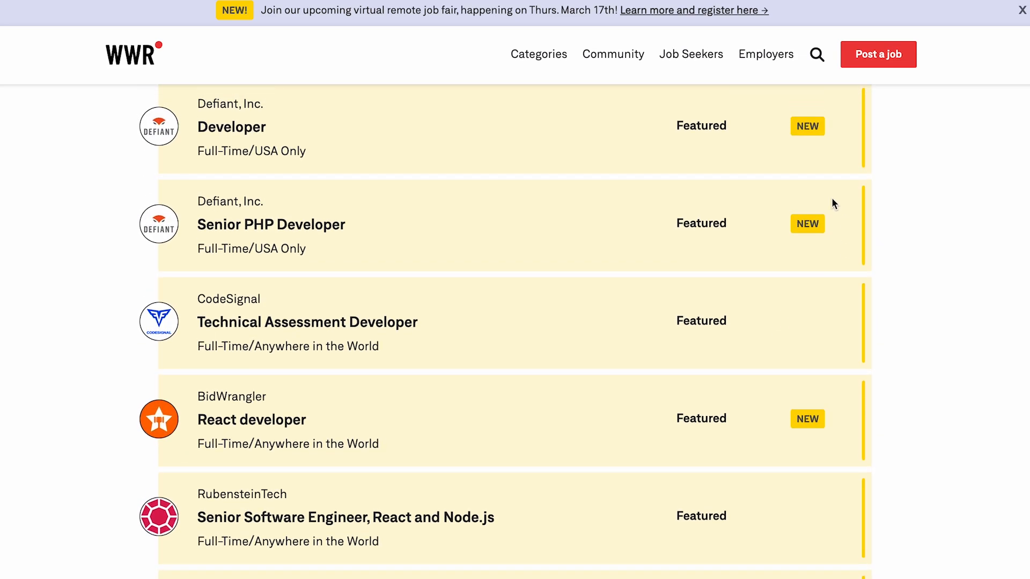
{"action": "scroll", "scroll_direction": "up", "scroll_amount": 3}
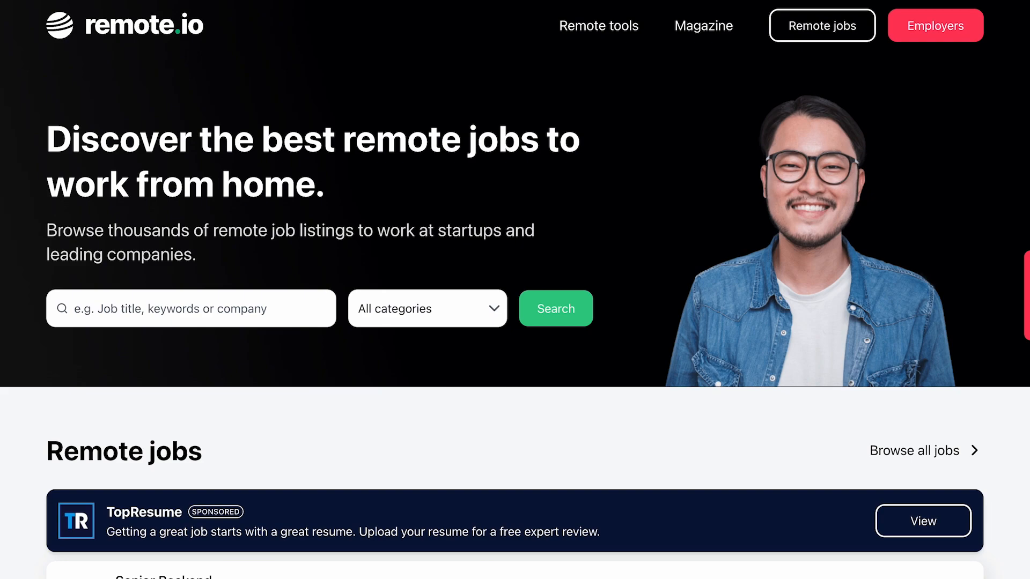
{"action": "mouse_move", "coordinate": [114, 135]}
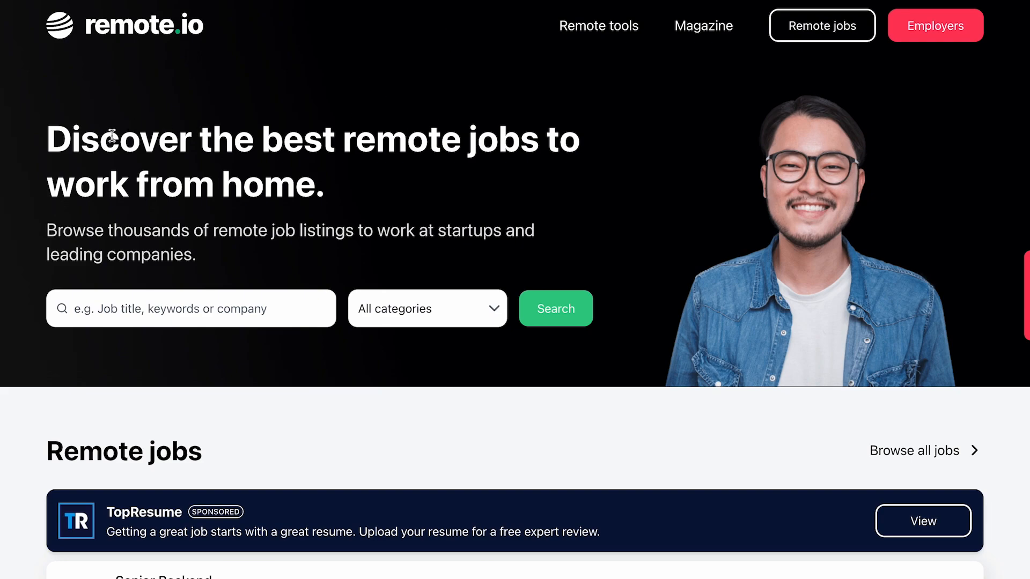
{"action": "mouse_move", "coordinate": [532, 171]}
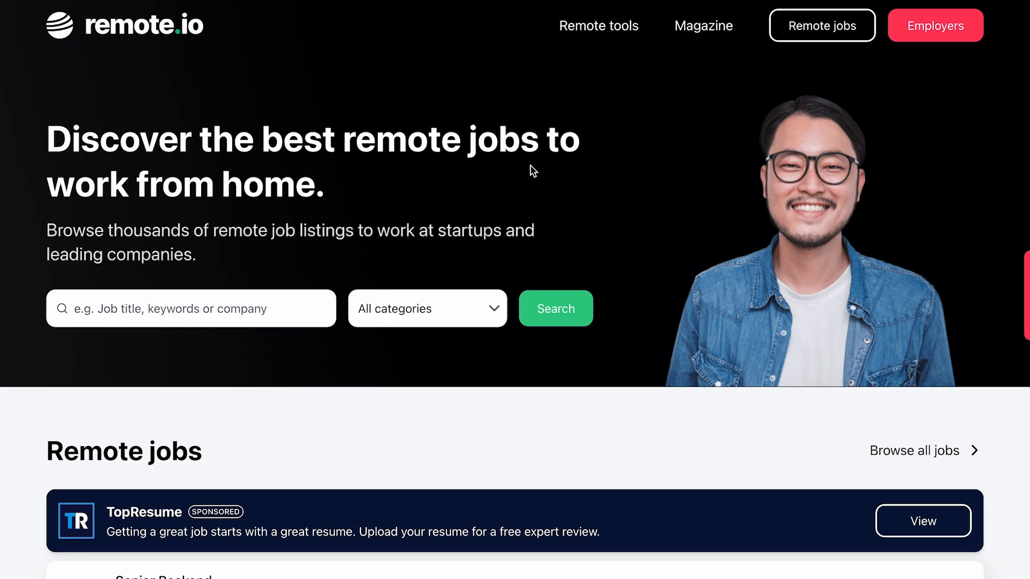
{"action": "mouse_move", "coordinate": [704, 129]}
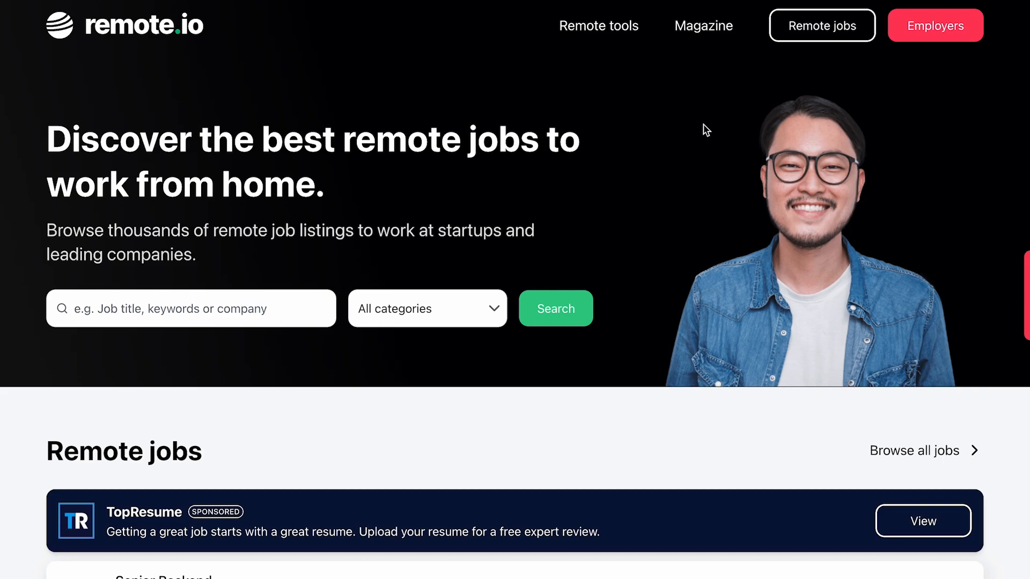
Filter remote.io to the Design category and scroll through the 50 design jobs.
{"action": "left_click", "coordinate": [426, 308]}
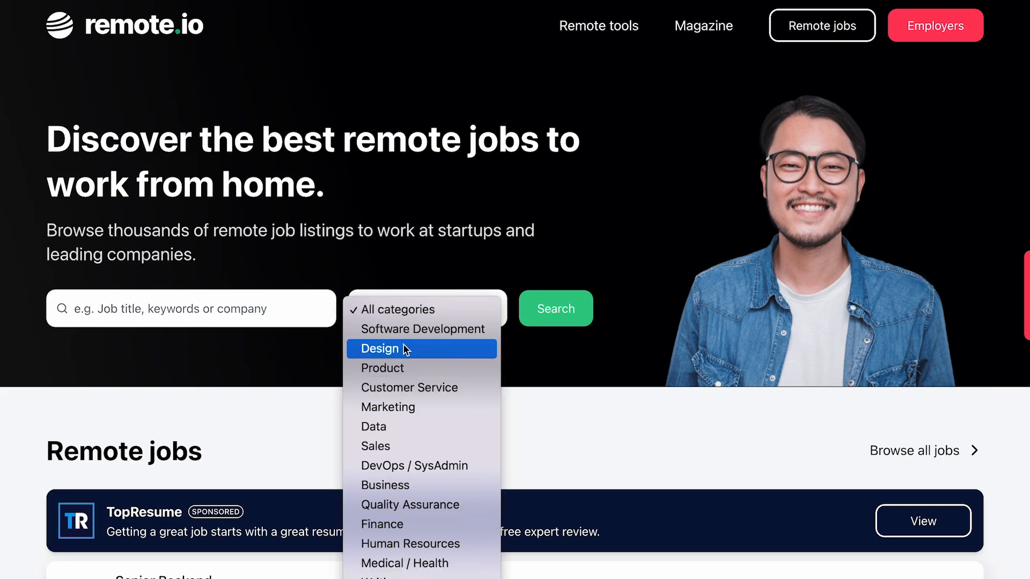
{"action": "left_click", "coordinate": [379, 348]}
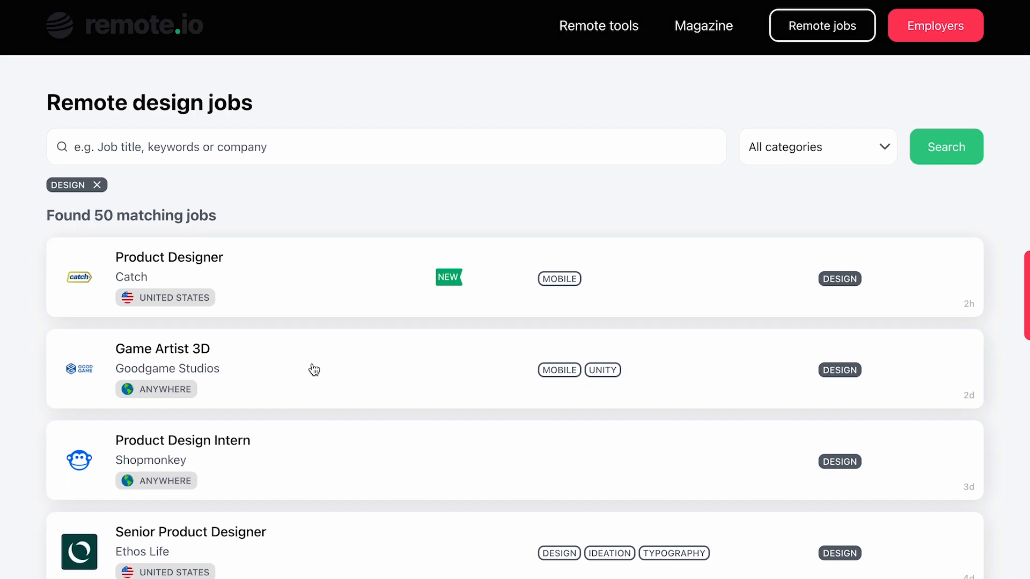
{"action": "scroll", "scroll_direction": "down", "scroll_amount": 3}
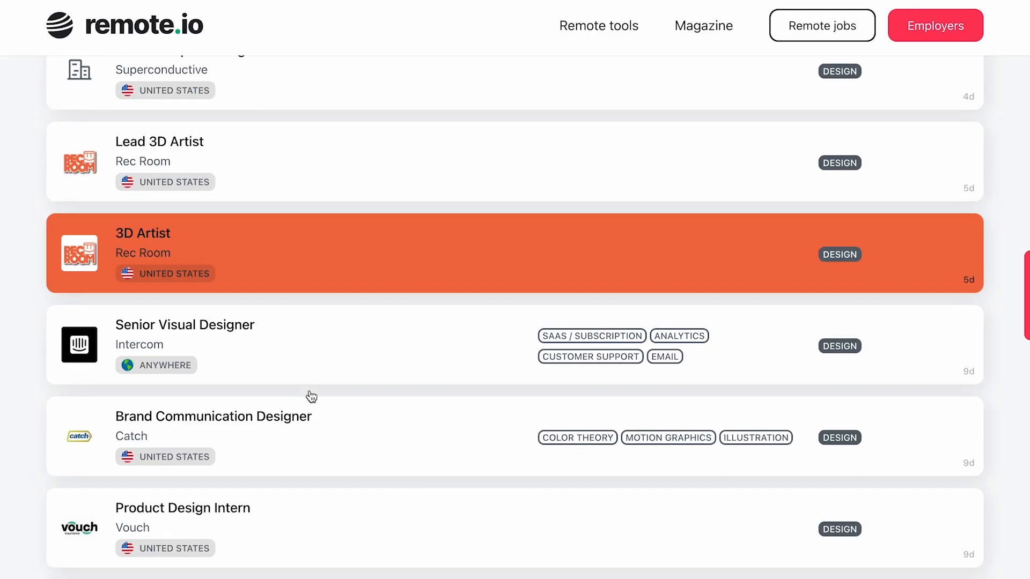
{"action": "scroll", "scroll_direction": "up", "scroll_amount": 3}
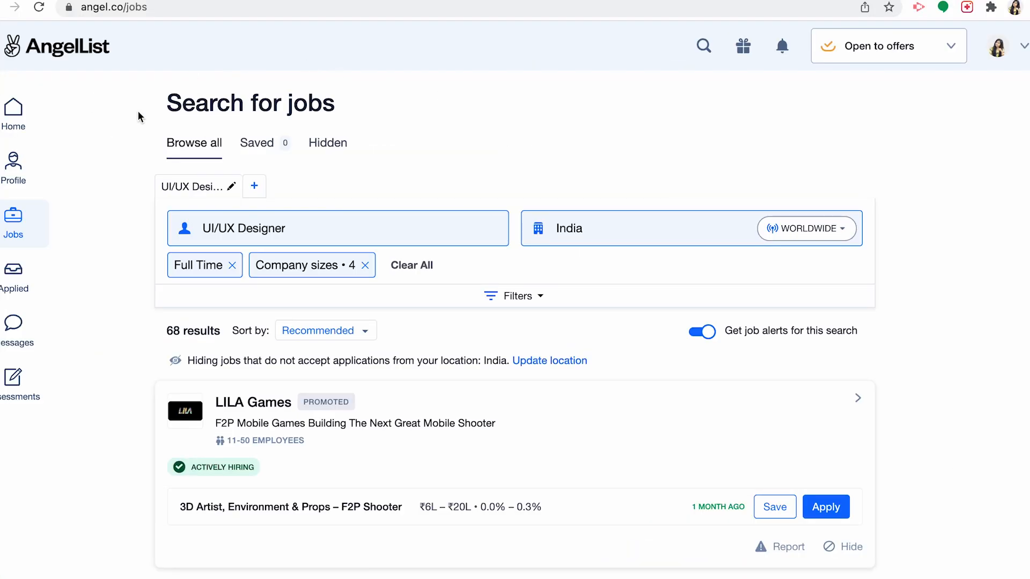
{"action": "scroll", "scroll_direction": "down", "scroll_amount": 3}
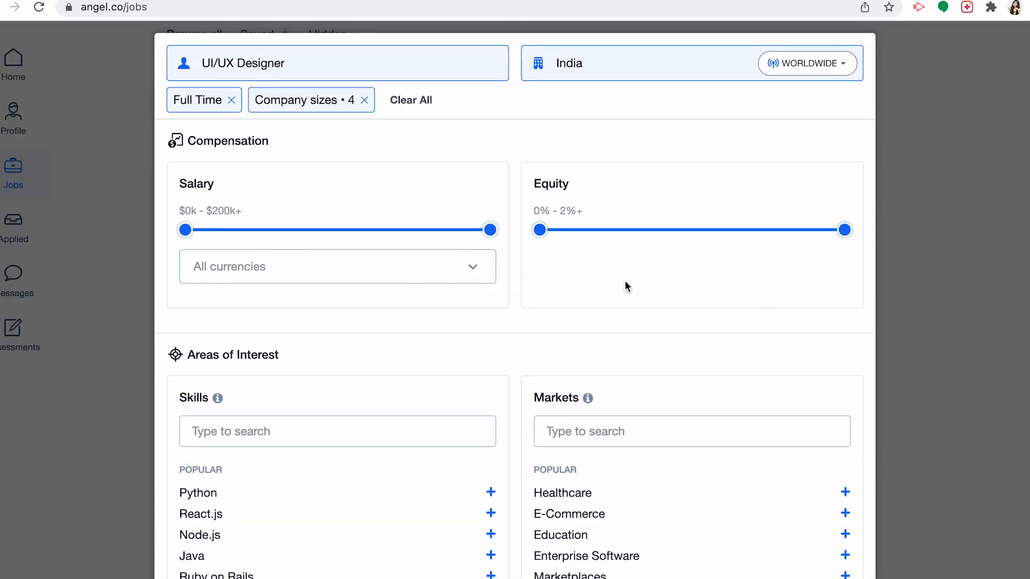
{"action": "scroll", "scroll_direction": "down", "scroll_amount": 3}
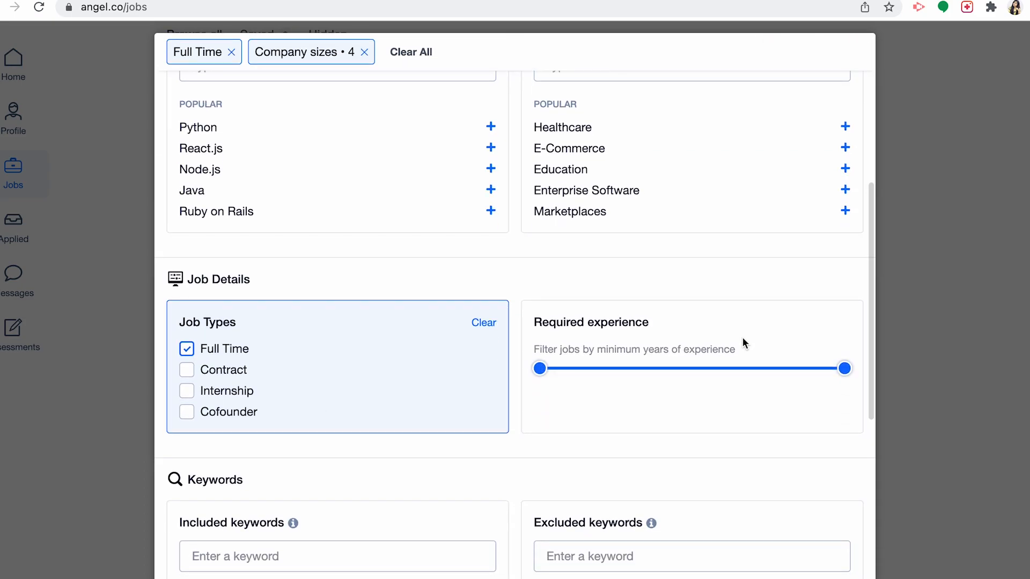
{"action": "scroll", "scroll_direction": "down", "scroll_amount": 3}
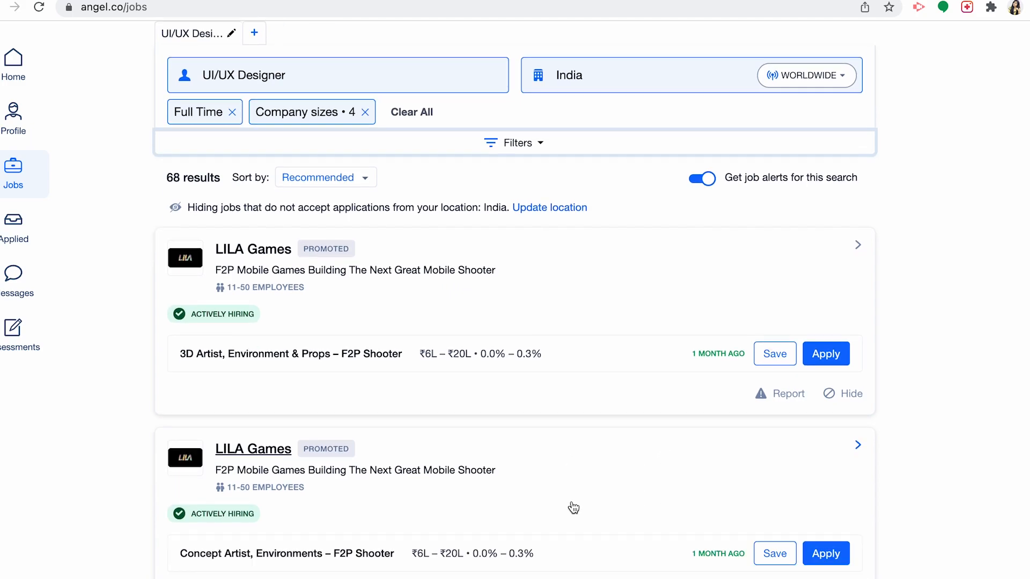
Start applying to Yocket's UI/UX Designer job, cancel, and scroll its details.
{"action": "left_click", "coordinate": [825, 499]}
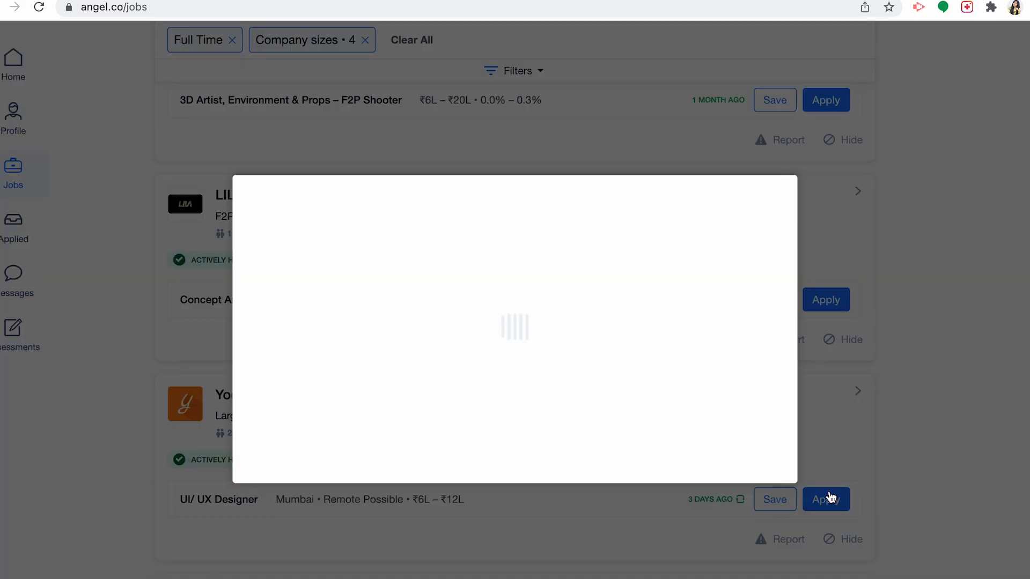
{"action": "left_click", "coordinate": [825, 500]}
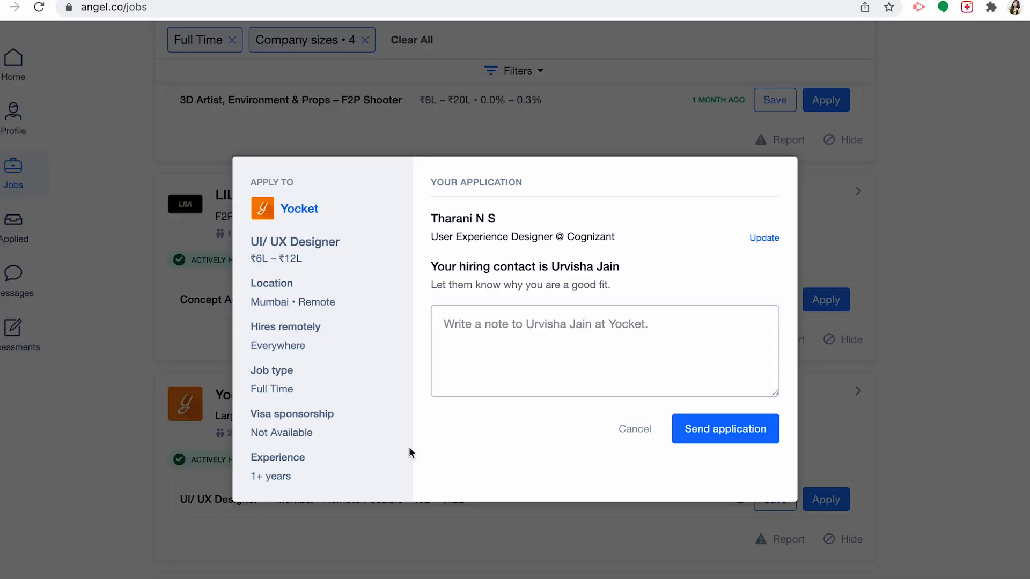
{"action": "mouse_move", "coordinate": [617, 441]}
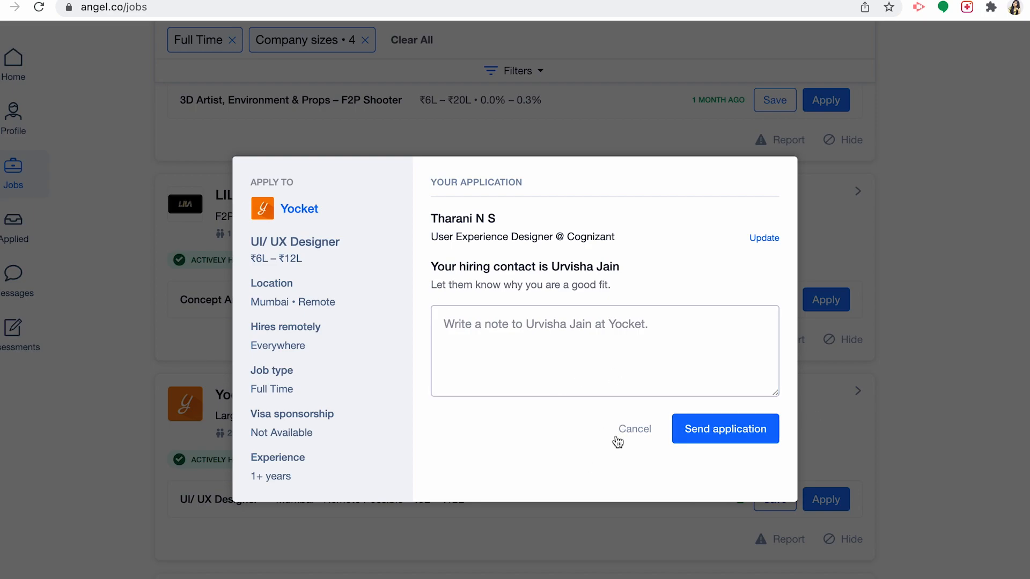
{"action": "left_click", "coordinate": [725, 429]}
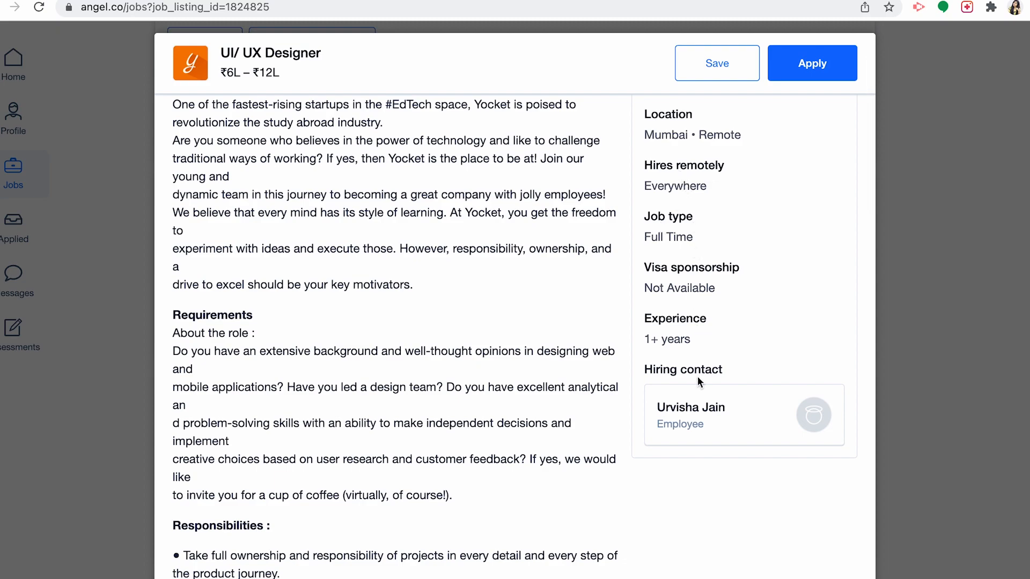
{"action": "scroll", "scroll_direction": "down", "scroll_amount": 3}
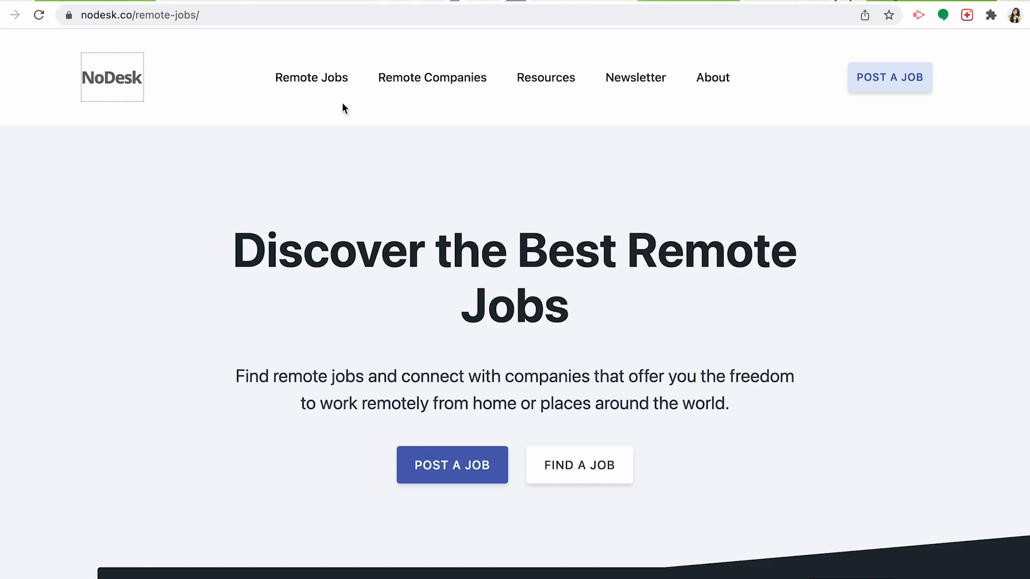
Browse NoDesk's featured listings, such as Frontend Engineer and Project Manager, then return to top.
{"action": "scroll", "scroll_direction": "down", "scroll_amount": 3}
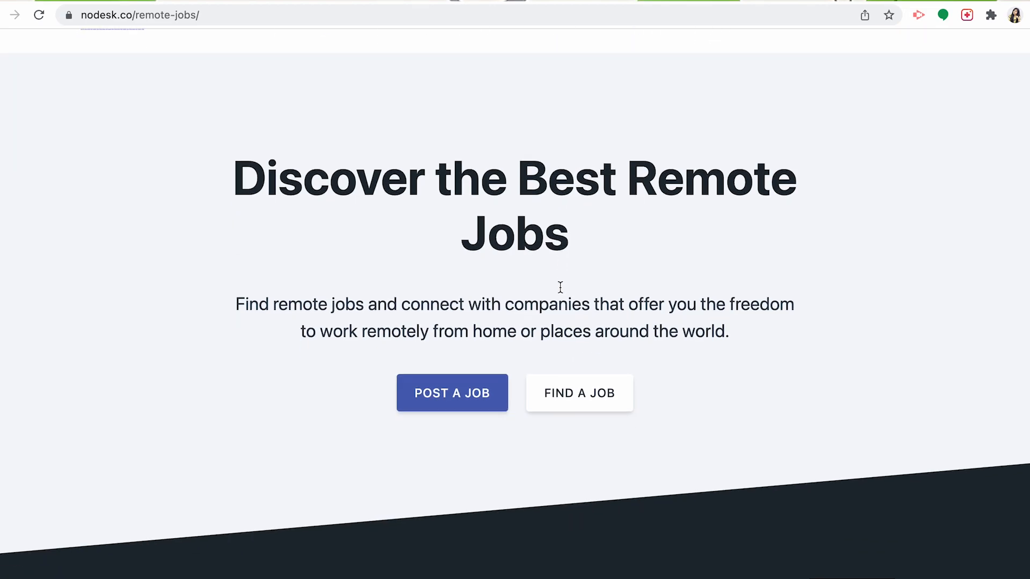
{"action": "scroll", "scroll_direction": "down", "scroll_amount": 3}
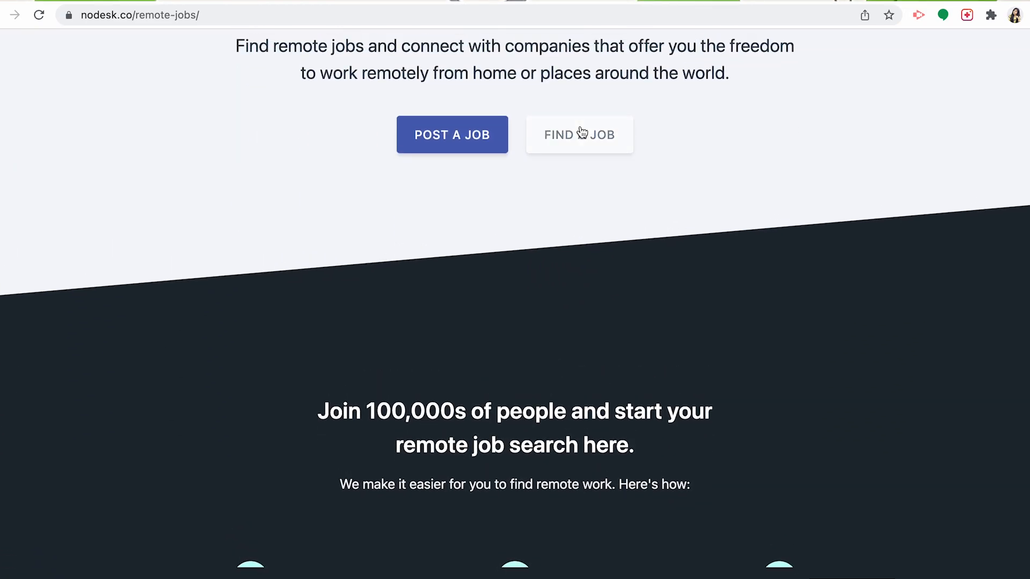
{"action": "left_click", "coordinate": [579, 135]}
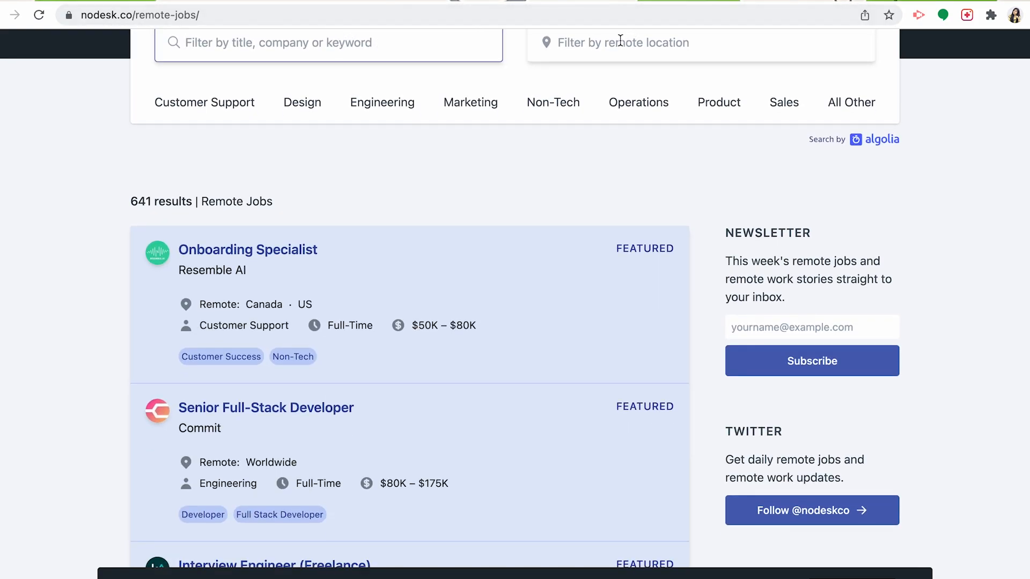
{"action": "left_click", "coordinate": [701, 43]}
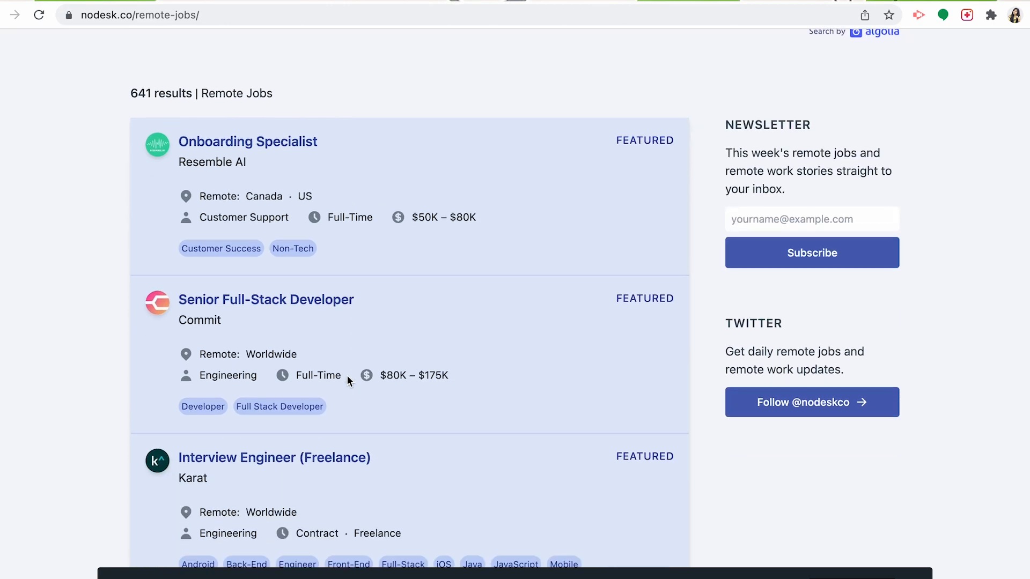
{"action": "scroll", "scroll_direction": "down", "scroll_amount": 3}
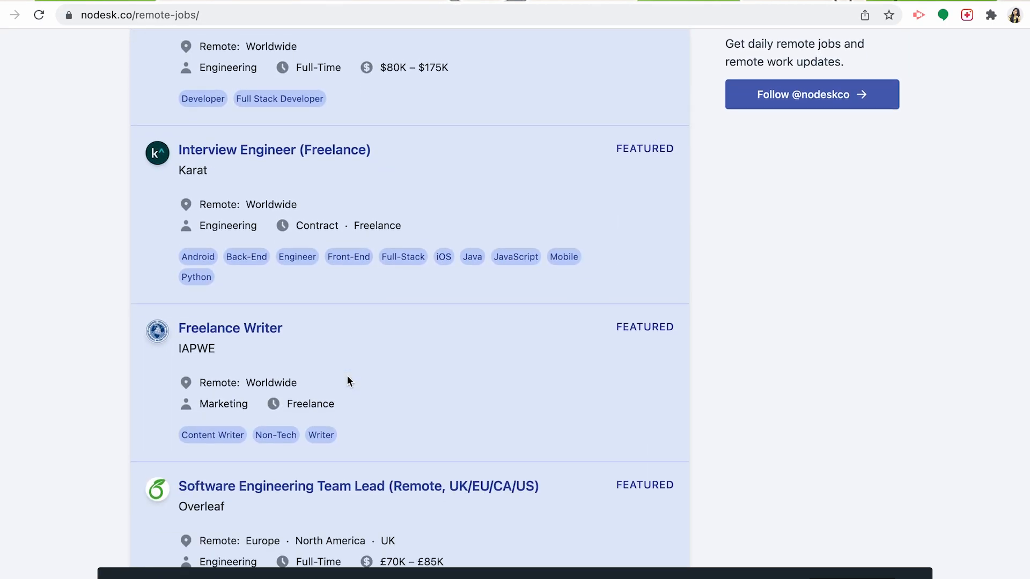
{"action": "scroll", "scroll_direction": "down", "scroll_amount": 3}
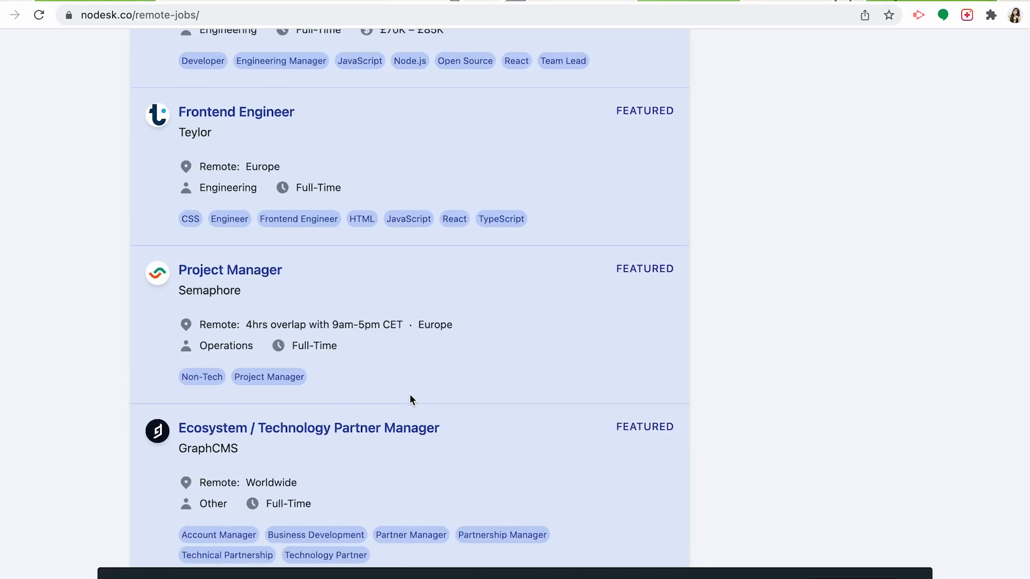
{"action": "scroll", "scroll_direction": "down", "scroll_amount": 3}
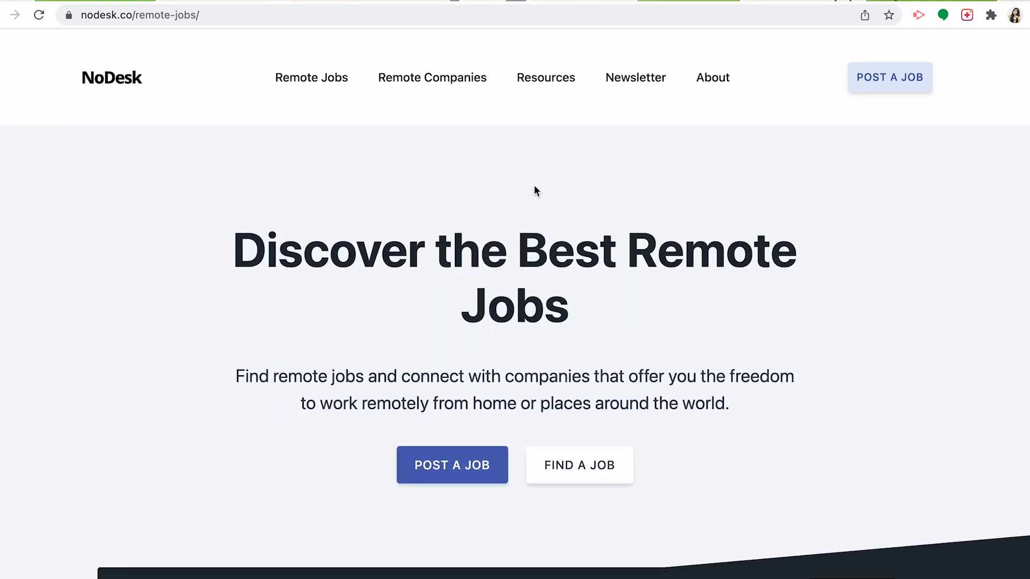
{"action": "left_click", "coordinate": [635, 77]}
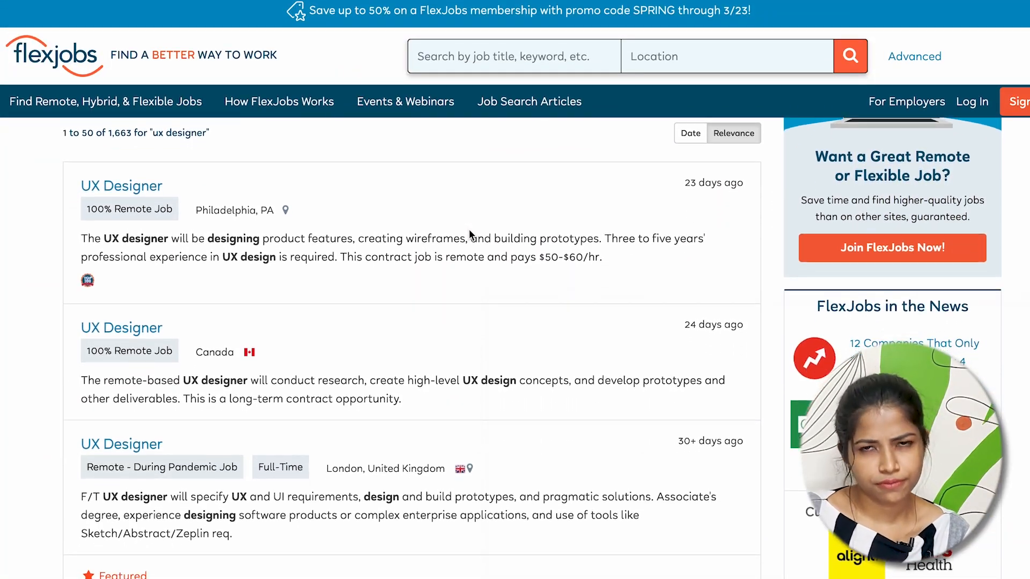
Scroll through FlexJobs' 'ux designer' results spanning the US, Canada, UK, Portugal and Singapore.
{"action": "scroll", "scroll_direction": "down", "scroll_amount": 3}
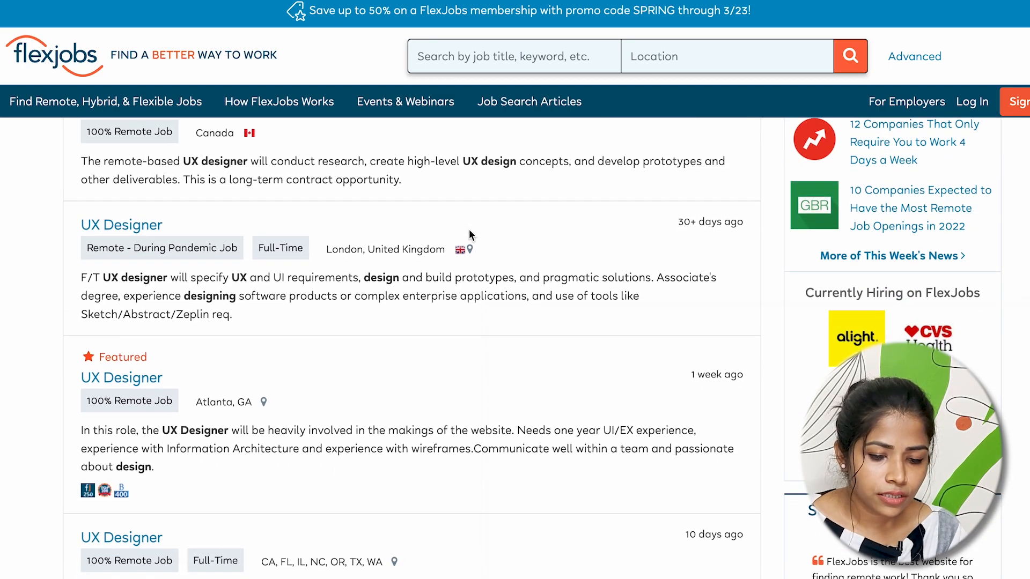
{"action": "scroll", "scroll_direction": "down", "scroll_amount": 3}
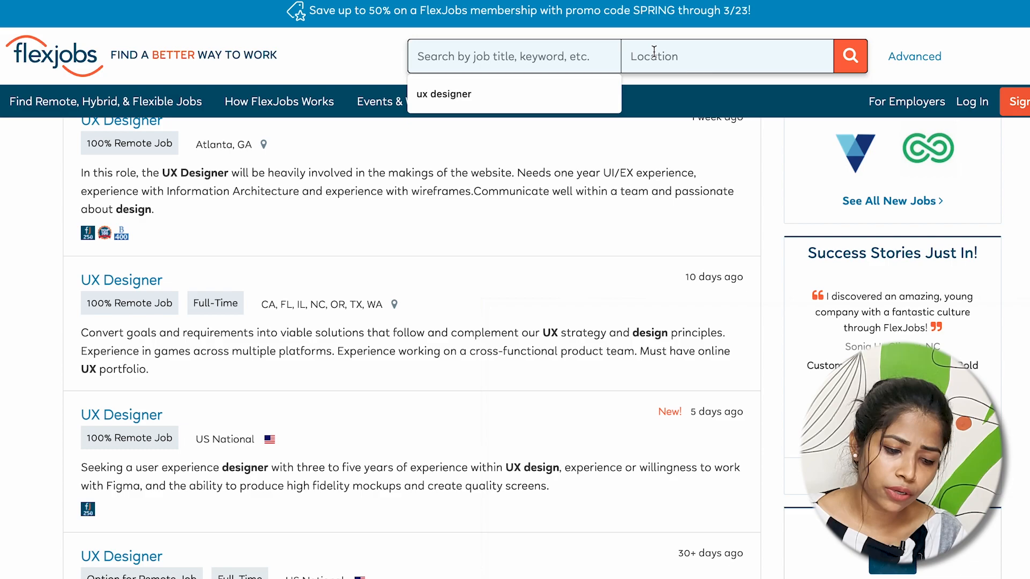
{"action": "scroll", "scroll_direction": "down", "scroll_amount": 3}
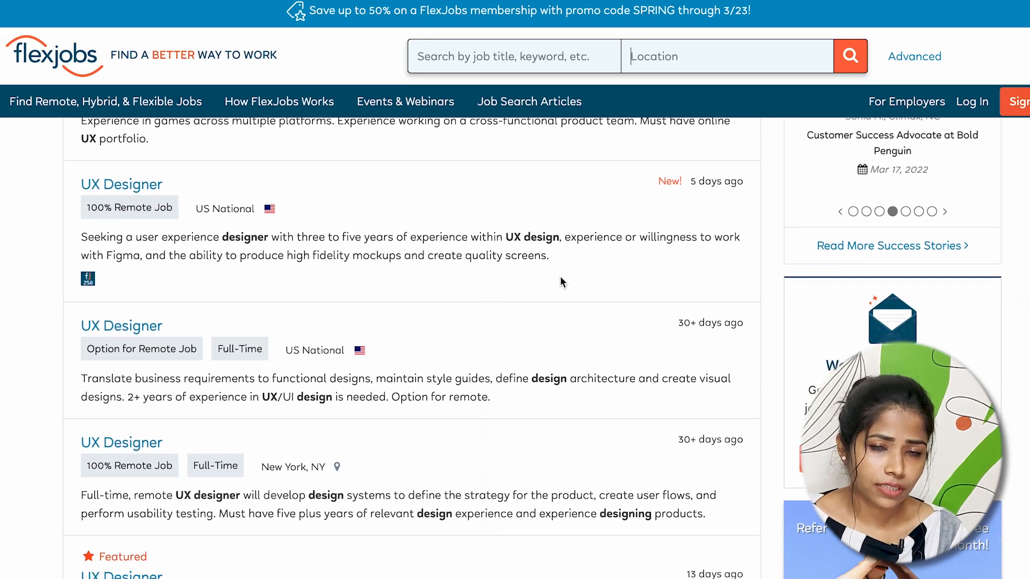
{"action": "scroll", "scroll_direction": "down", "scroll_amount": 3}
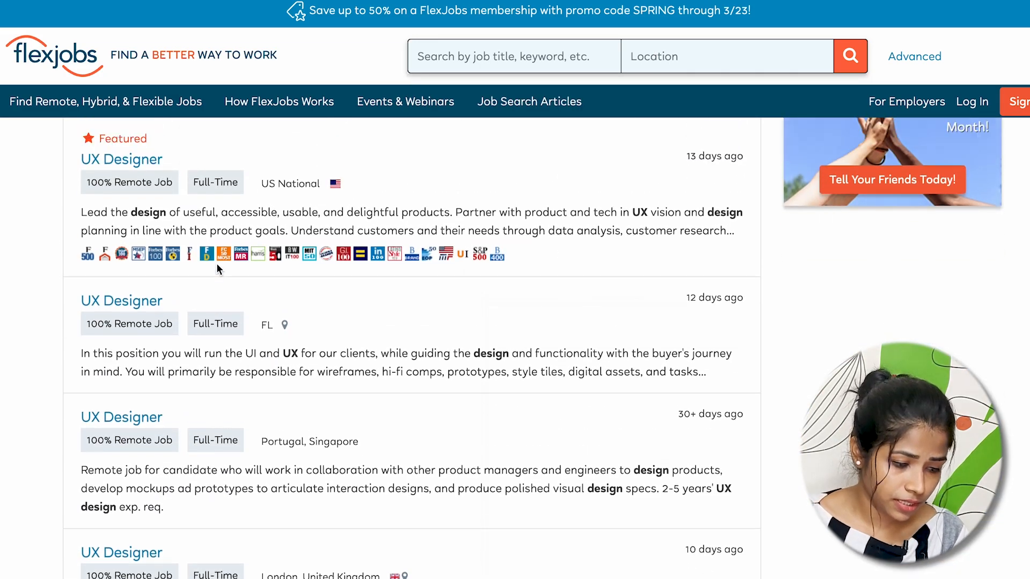
{"action": "scroll", "scroll_direction": "down", "scroll_amount": 3}
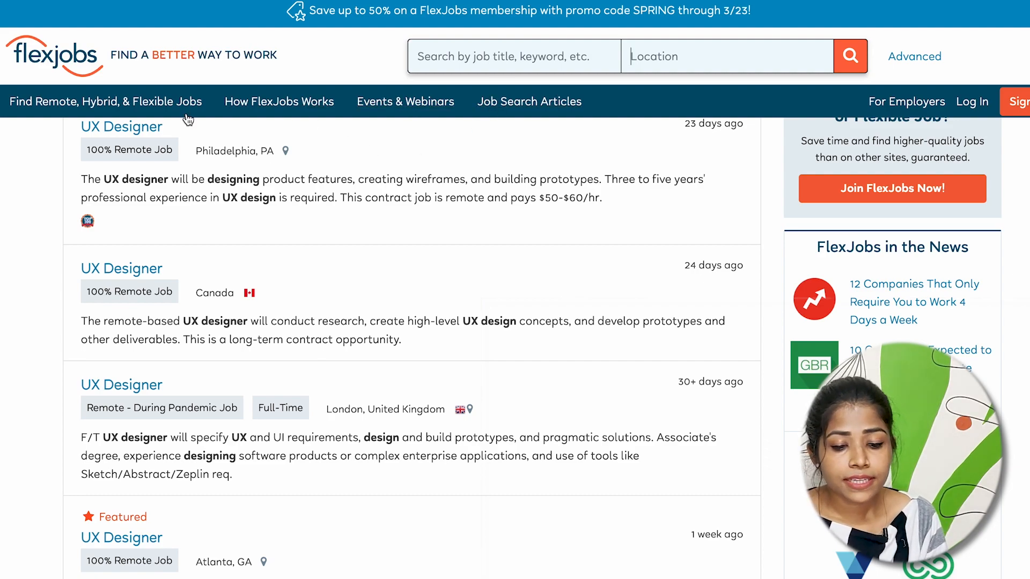
Open FlexJobs' 'Find Remote, Hybrid, & Flexible Jobs' page and scroll its 30,577-job overview.
{"action": "left_click", "coordinate": [106, 102]}
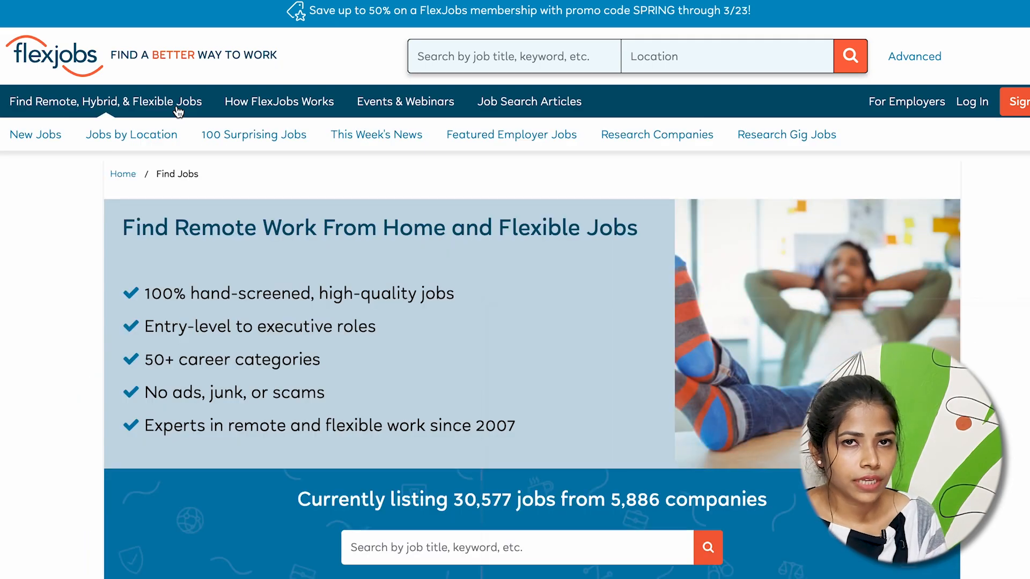
{"action": "scroll", "scroll_direction": "down", "scroll_amount": 3}
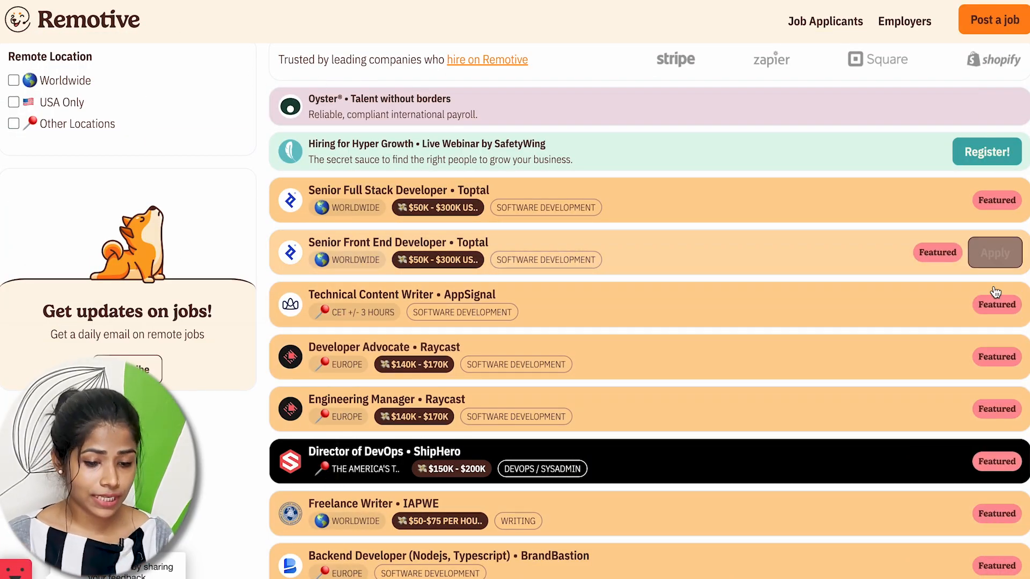
Scroll Remotive's listings past BackMarket, Help Scout, SIRUM and Toptal, then open the Job Applicants menu.
{"action": "scroll", "scroll_direction": "down", "scroll_amount": 3}
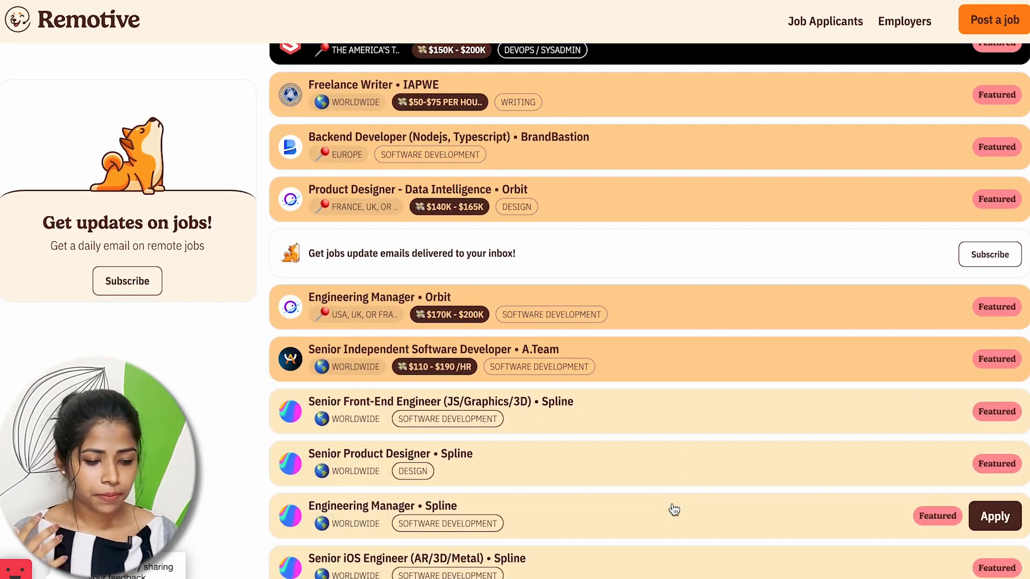
{"action": "scroll", "scroll_direction": "down", "scroll_amount": 3}
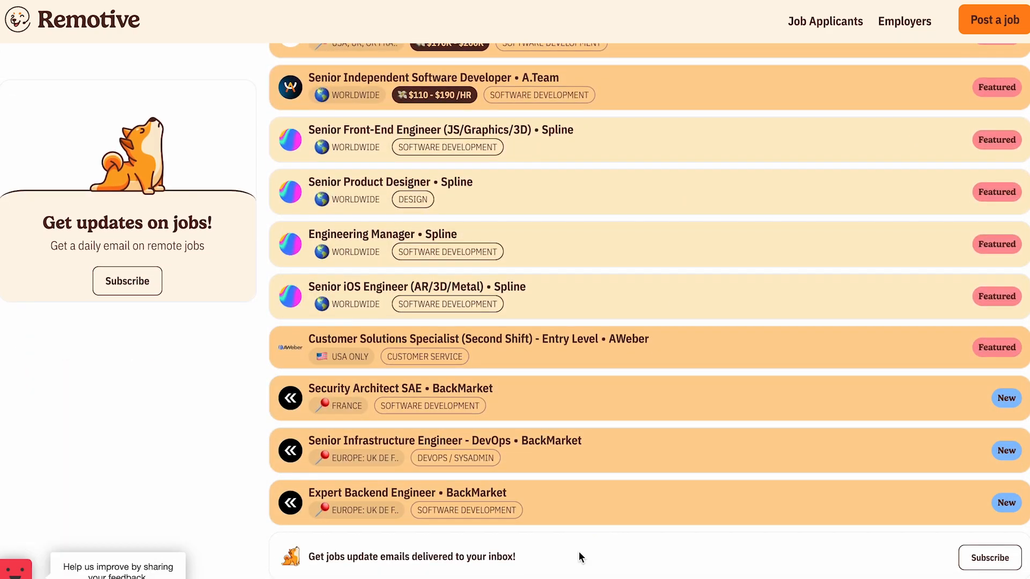
{"action": "scroll", "scroll_direction": "down", "scroll_amount": 3}
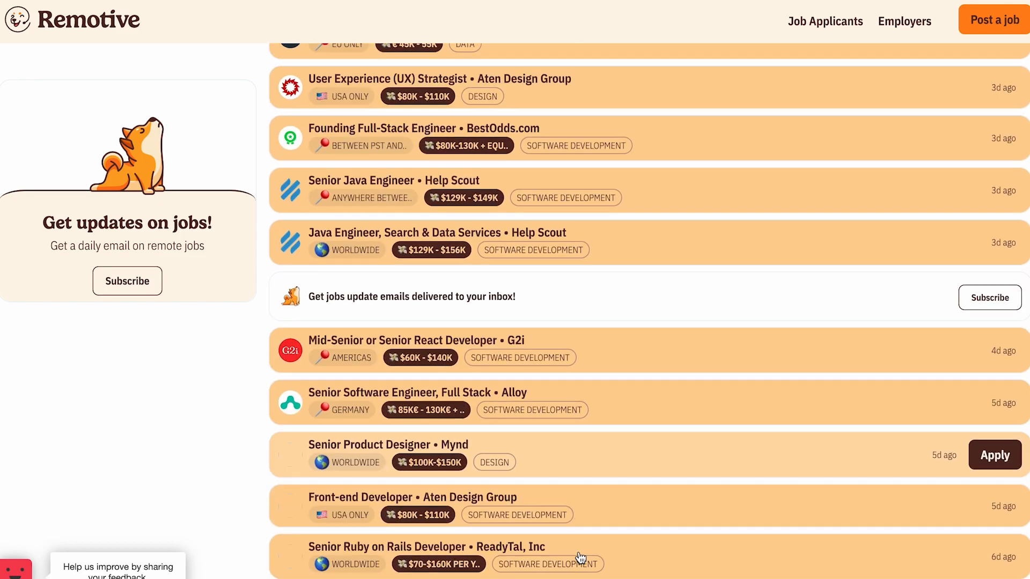
{"action": "scroll", "scroll_direction": "down", "scroll_amount": 3}
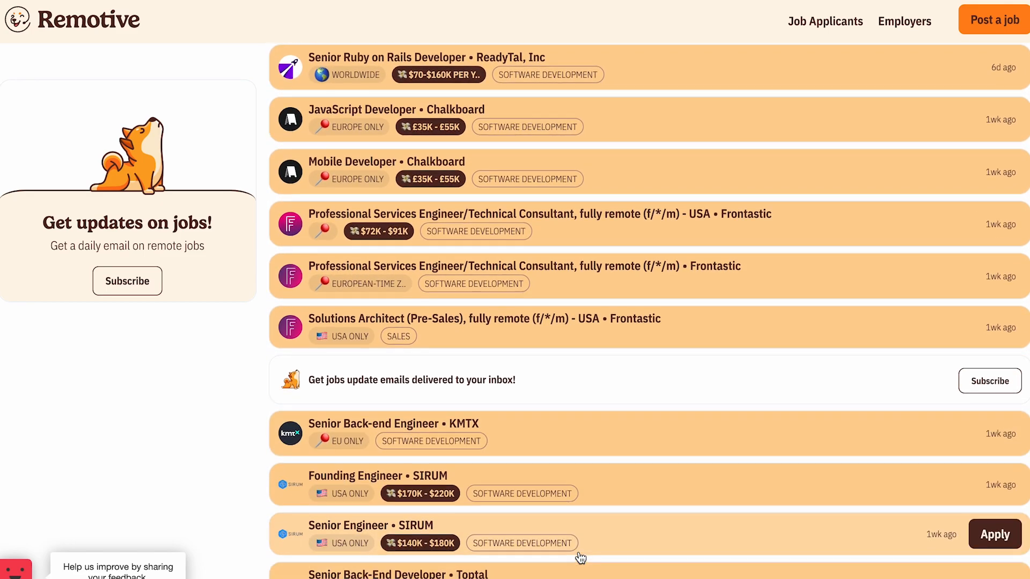
{"action": "left_click", "coordinate": [825, 21]}
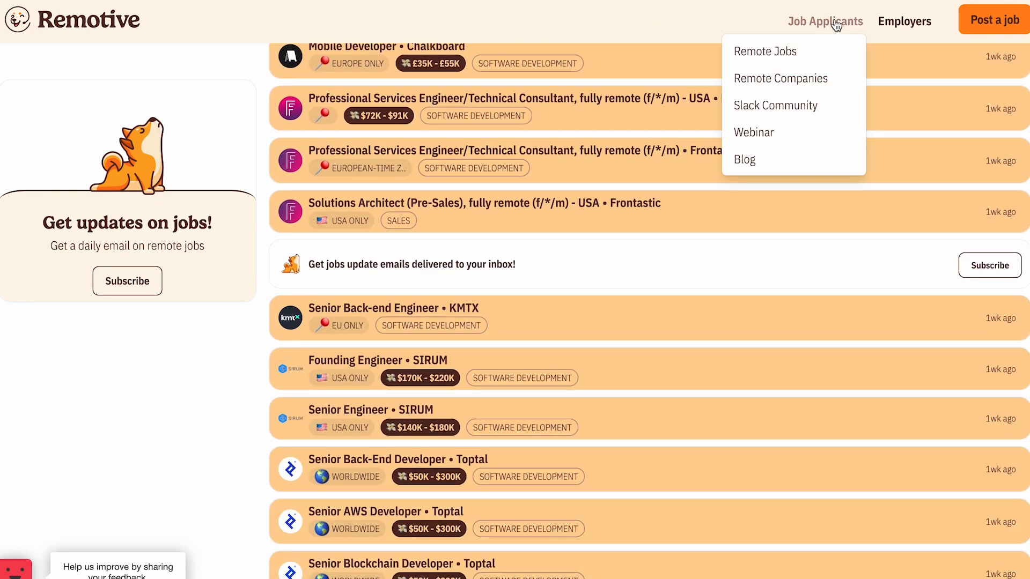
{"action": "mouse_move", "coordinate": [805, 32]}
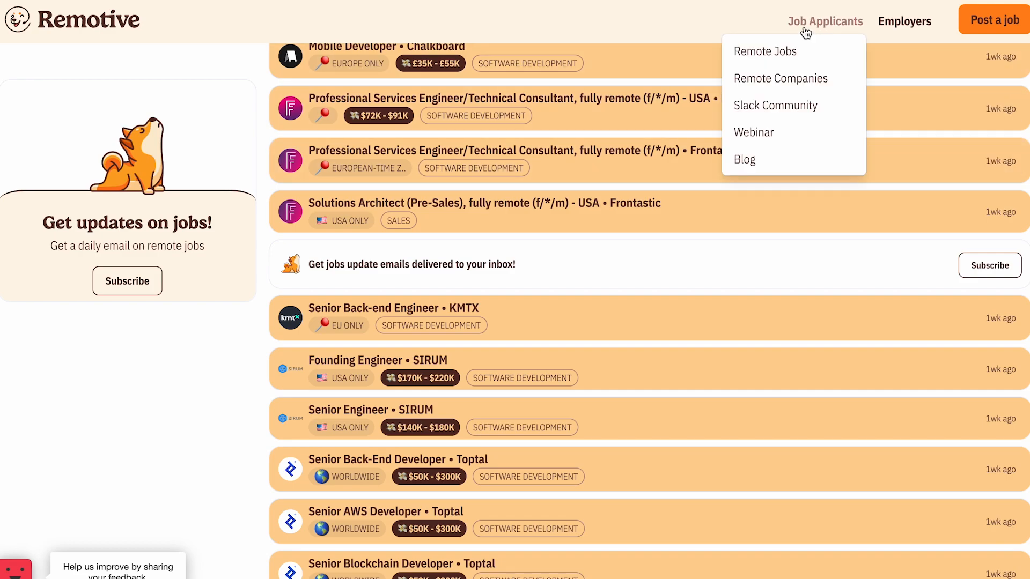
Open Remotive's Remote Companies directory and scroll through the listed companies.
{"action": "left_click", "coordinate": [764, 51]}
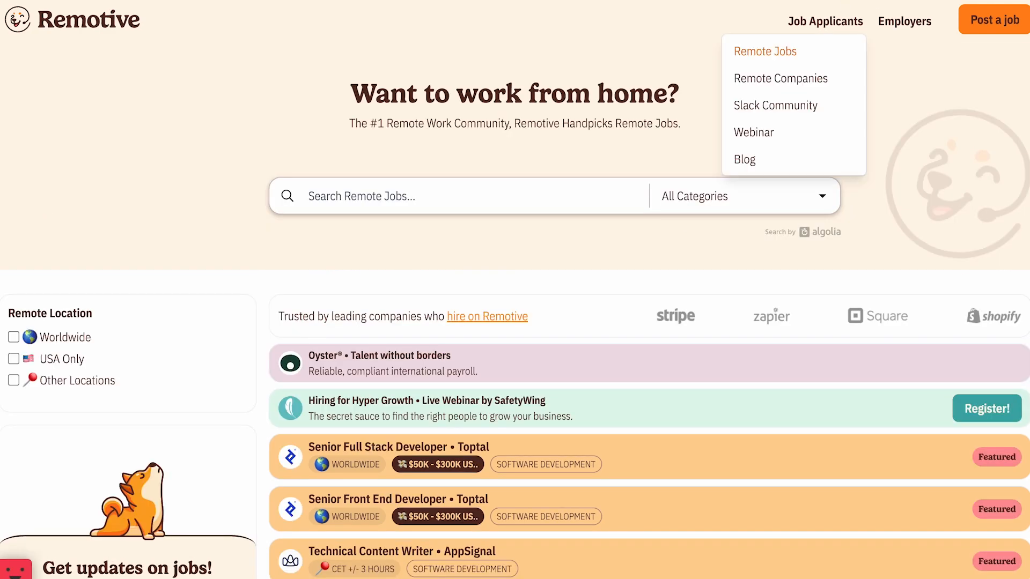
{"action": "left_click", "coordinate": [780, 79]}
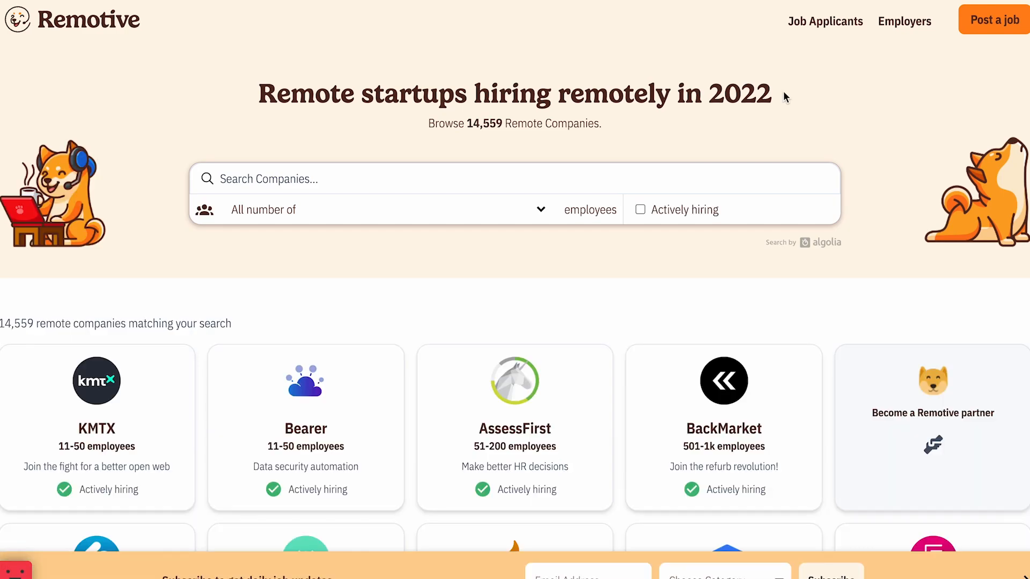
{"action": "scroll", "scroll_direction": "down", "scroll_amount": 3}
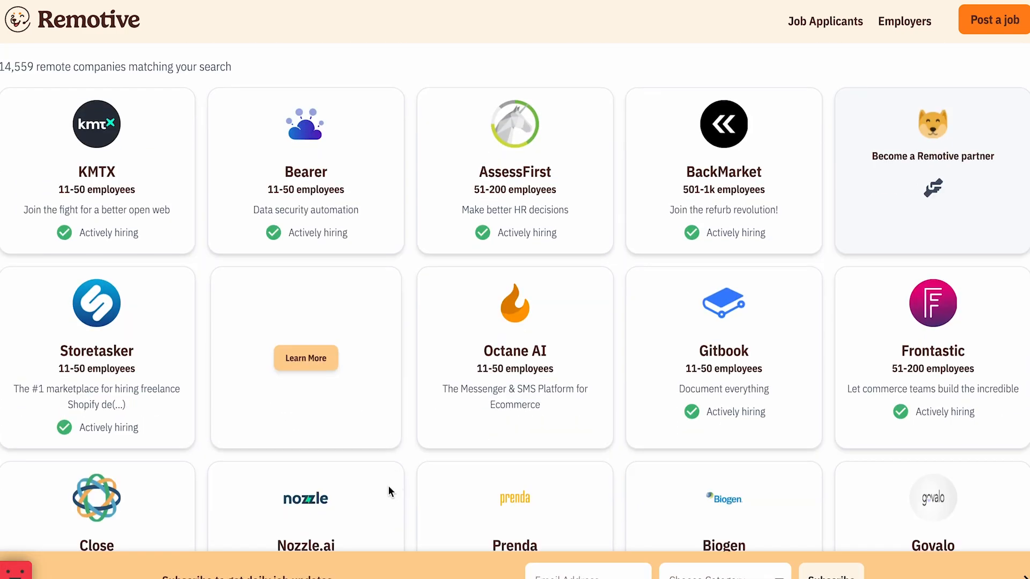
{"action": "scroll", "scroll_direction": "down", "scroll_amount": 3}
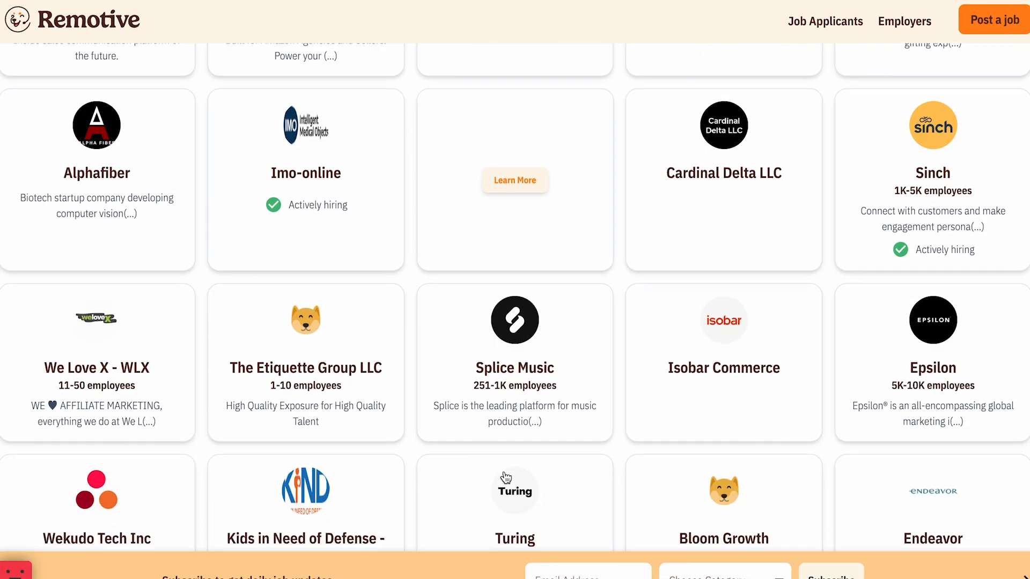
{"action": "scroll", "scroll_direction": "down", "scroll_amount": 3}
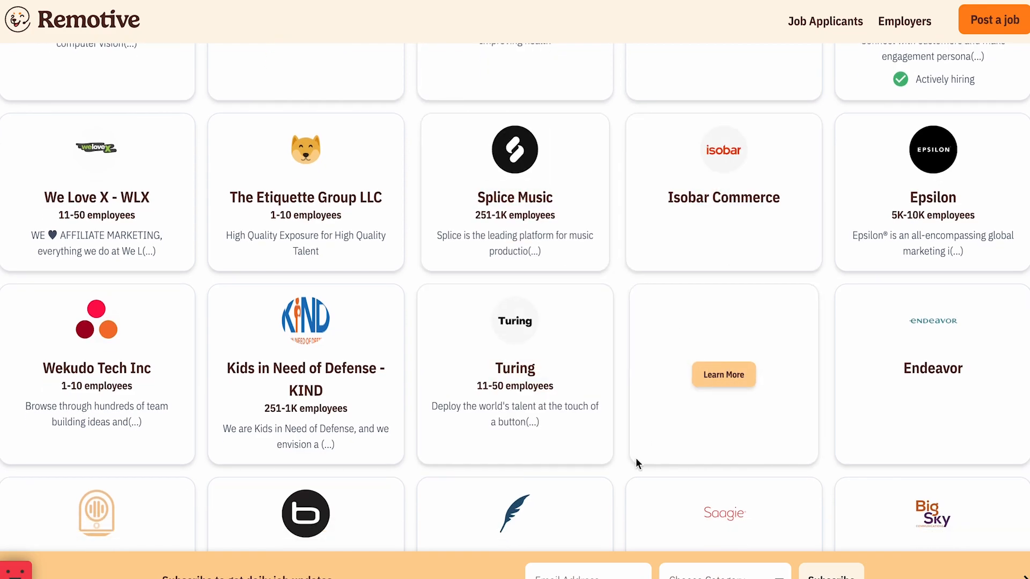
From the footer, open Remote Design Jobs listing Orbit, Spline, Toptal and others.
{"action": "scroll", "scroll_direction": "down", "scroll_amount": 3}
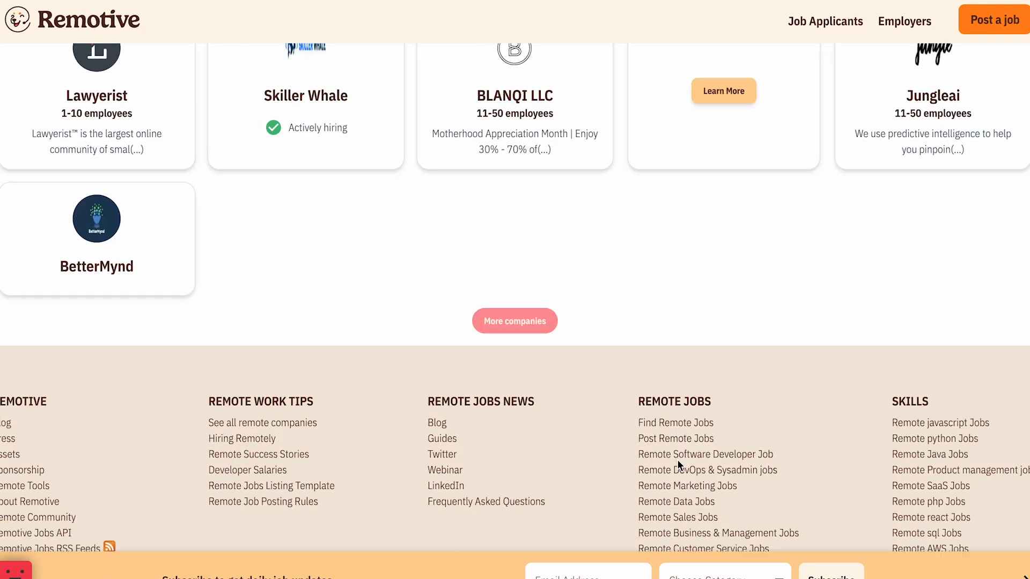
{"action": "scroll", "scroll_direction": "down", "scroll_amount": 3}
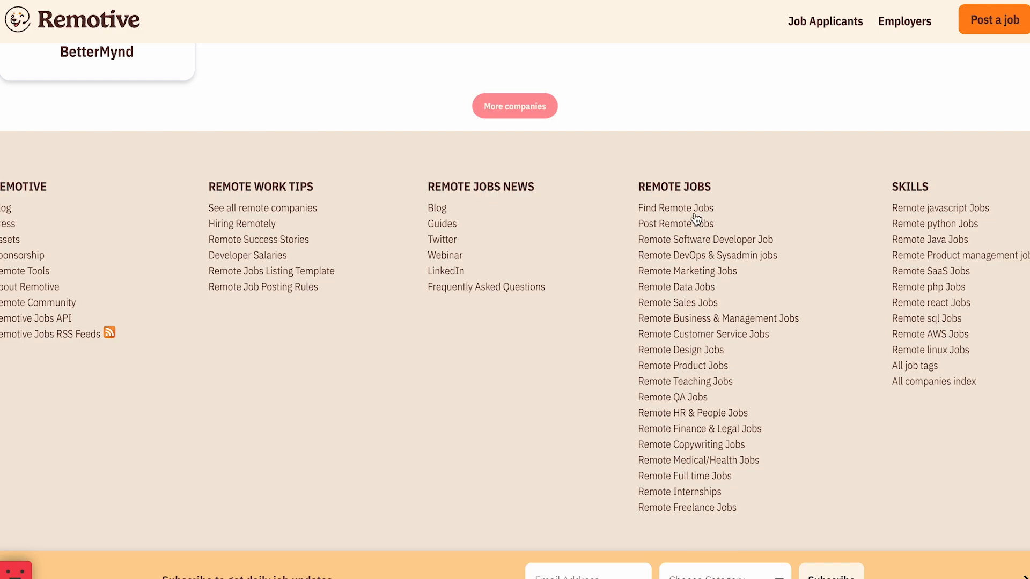
{"action": "mouse_move", "coordinate": [701, 354]}
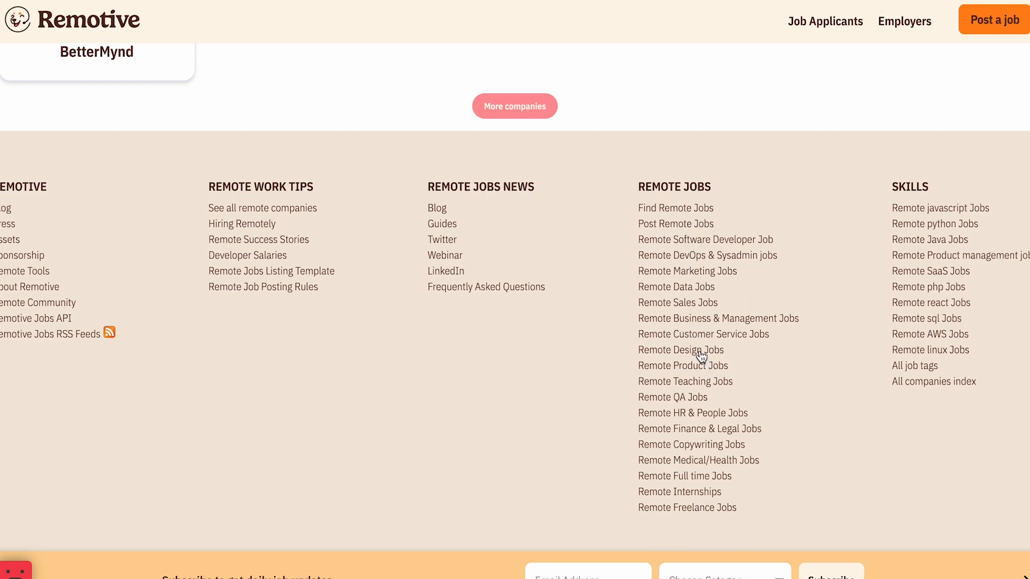
{"action": "left_click", "coordinate": [681, 349]}
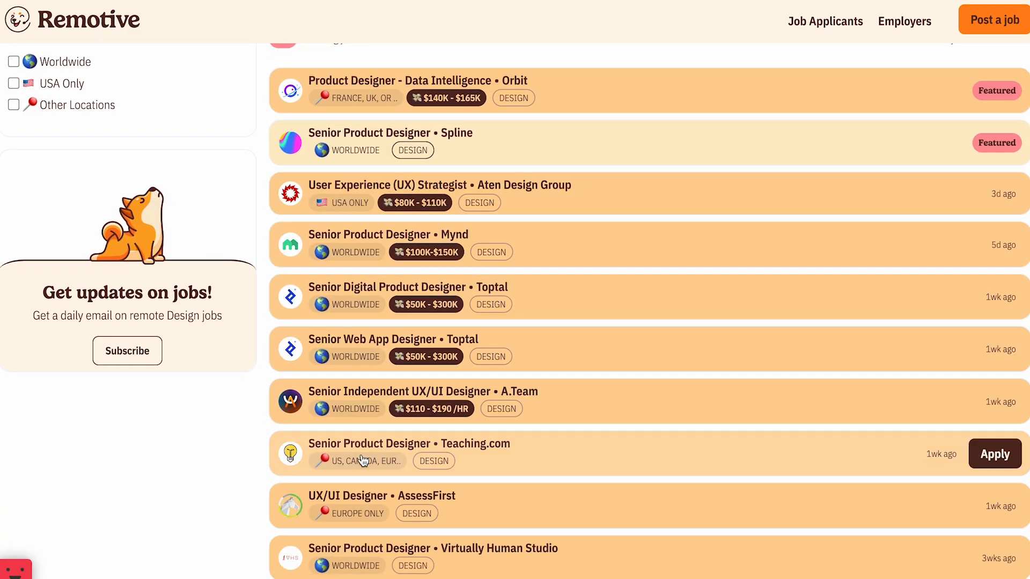
{"action": "scroll", "scroll_direction": "down", "scroll_amount": 3}
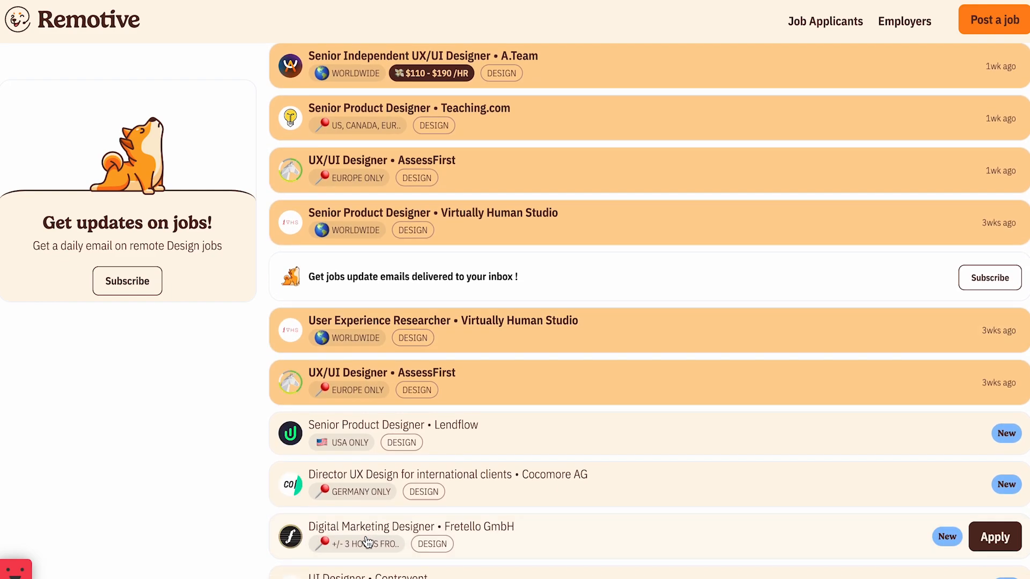